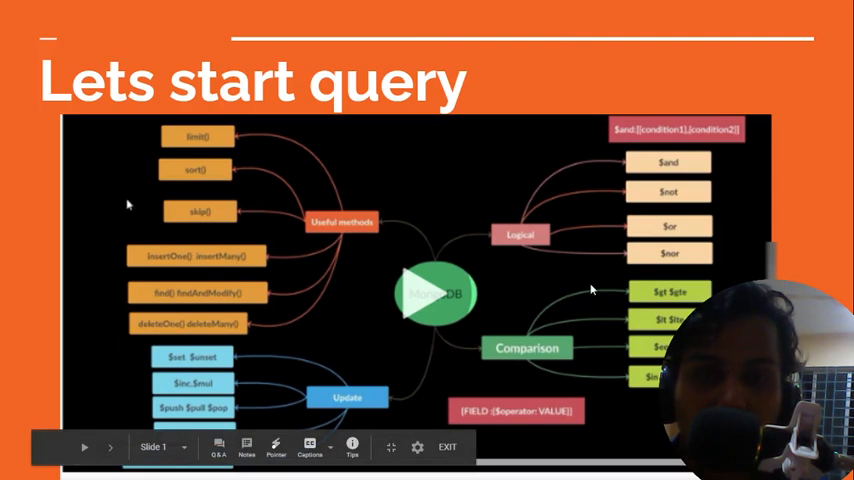
mouse_move(532, 240)
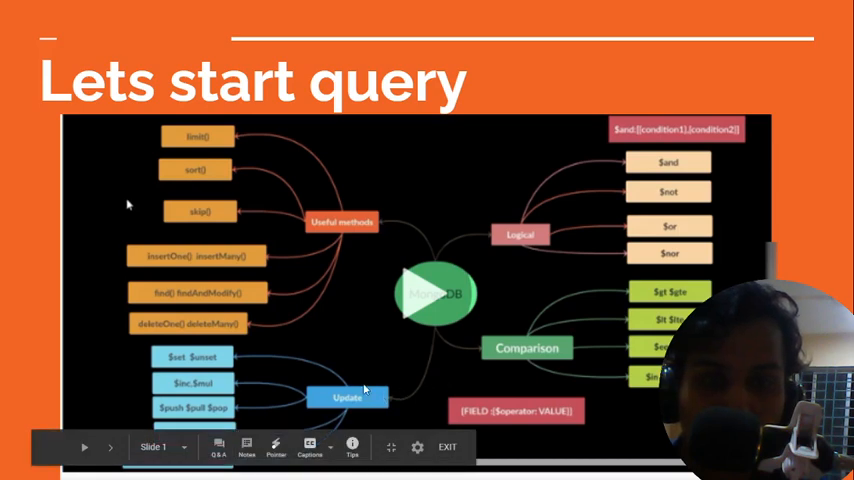
mouse_move(338, 232)
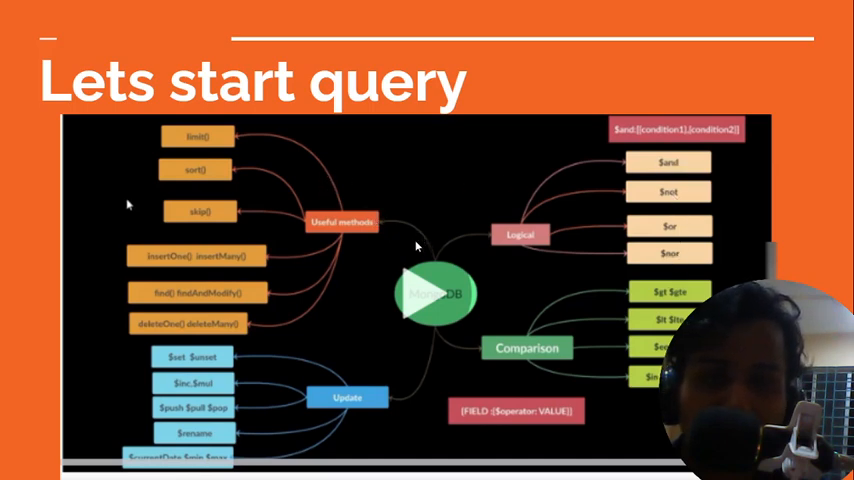
mouse_move(213, 215)
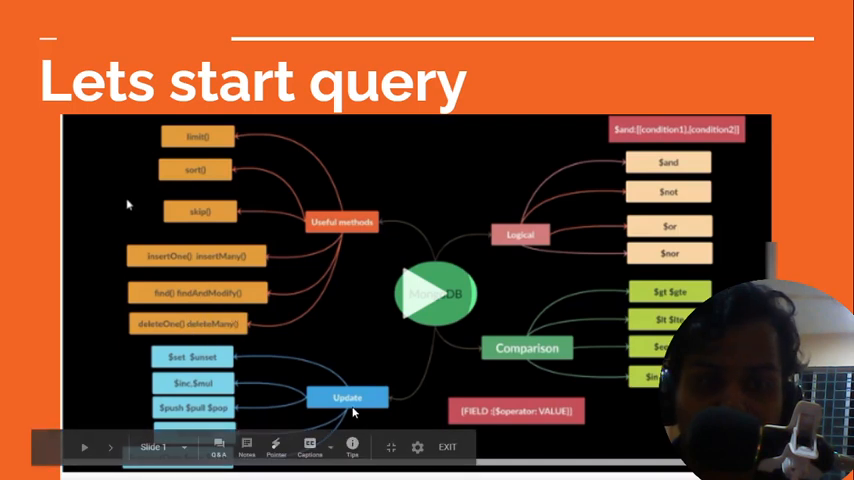
mouse_move(330, 302)
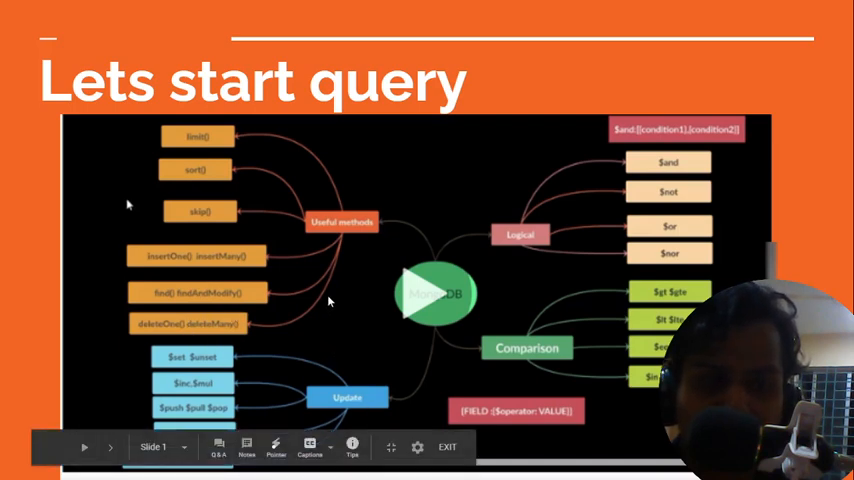
mouse_move(208, 411)
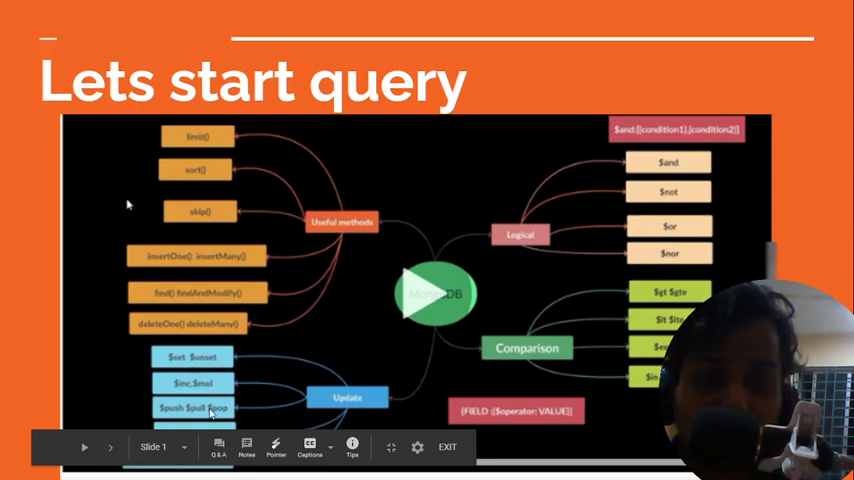
mouse_move(221, 386)
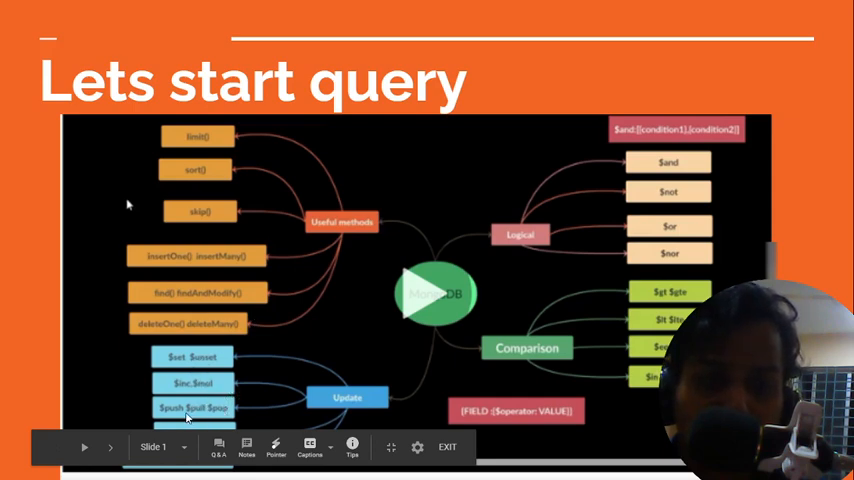
mouse_move(303, 281)
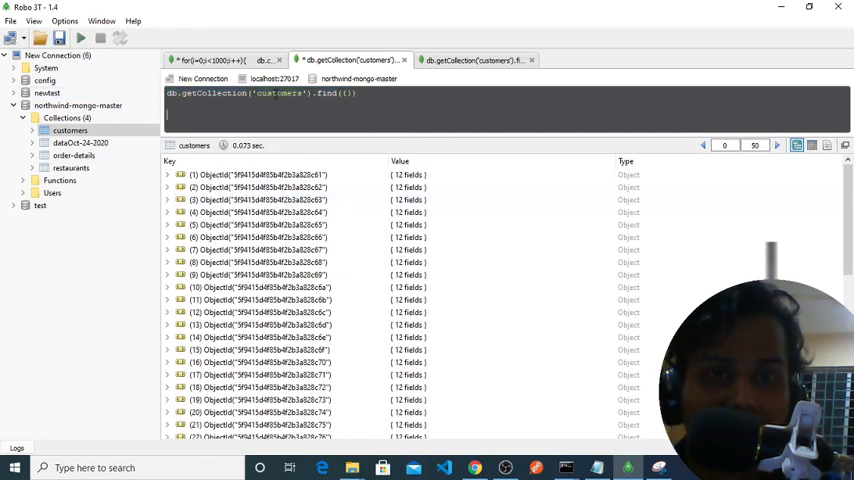
Move to the end of the customers query and start adding a limit of 2
double_click(281, 95)
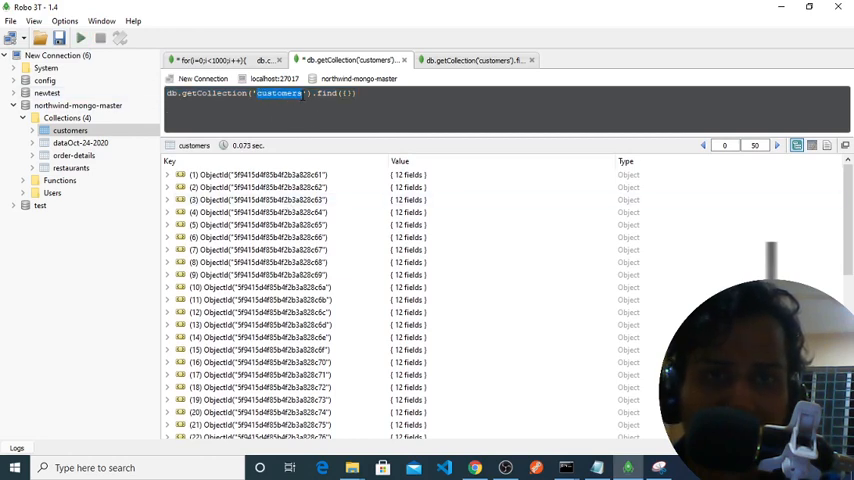
click(278, 96)
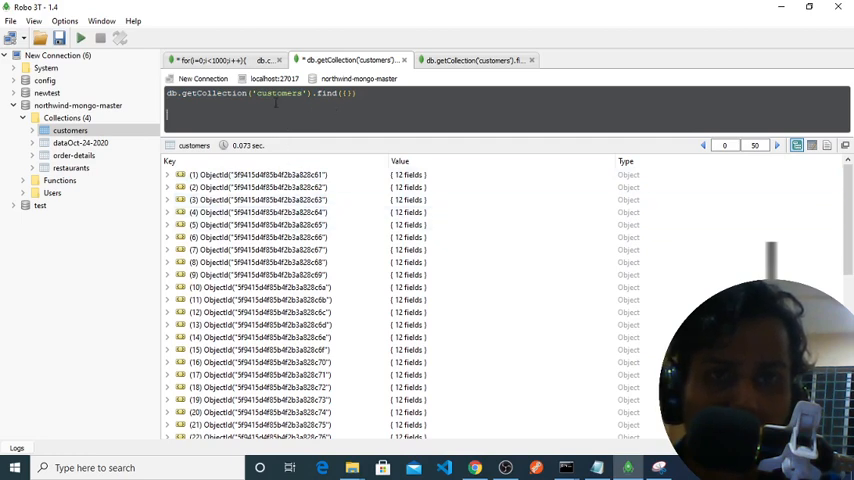
double_click(278, 95)
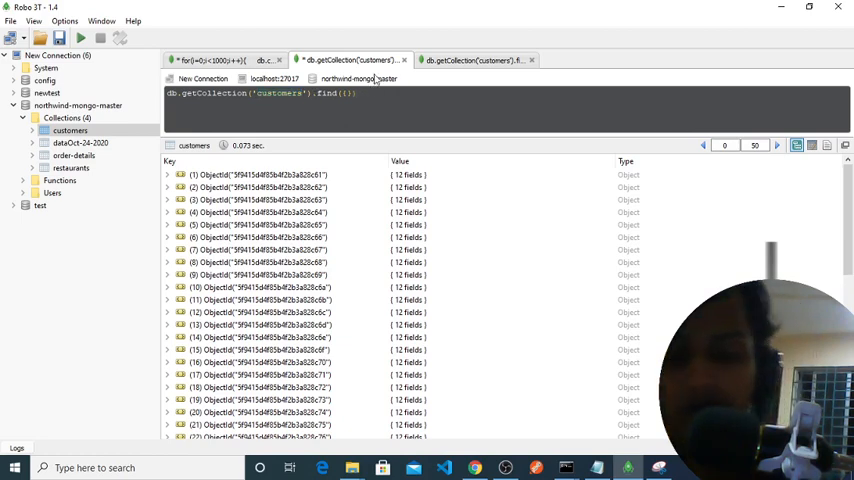
text(.lin)
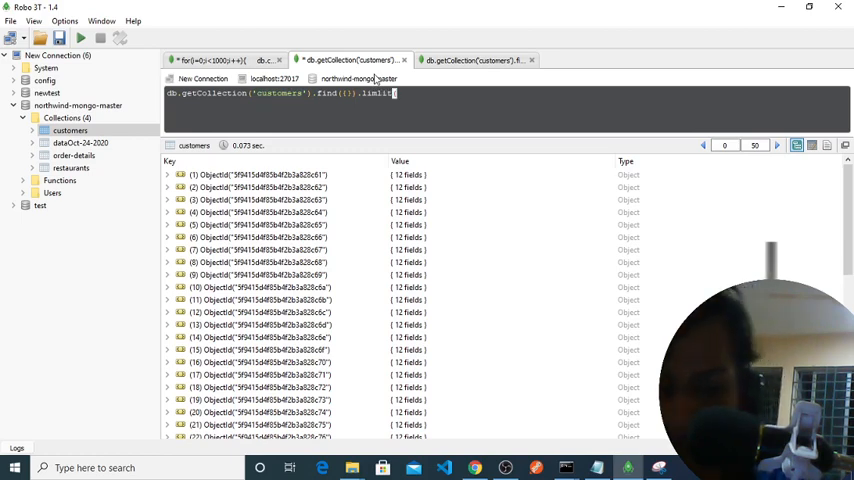
text(2)
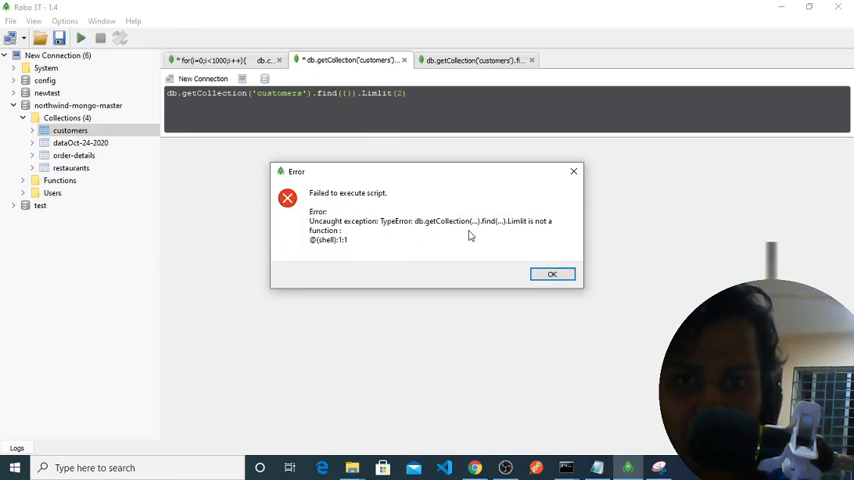
mouse_move(572, 171)
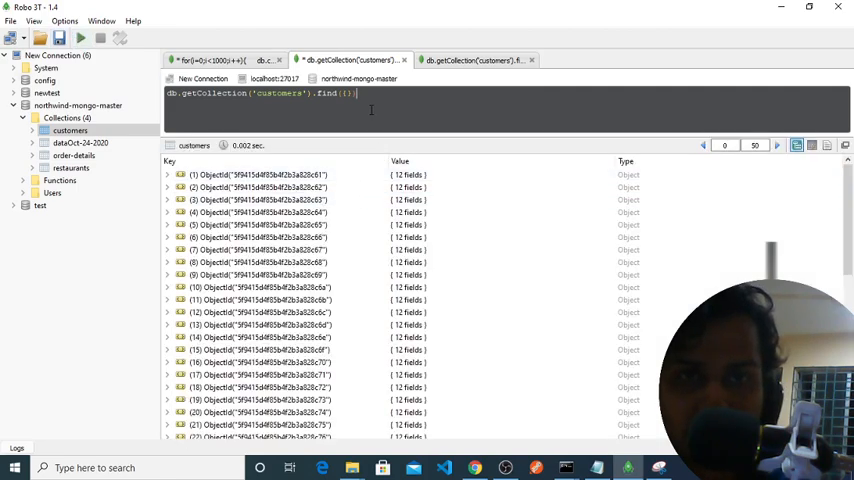
Append .limit(3) to the customers find query and select the limit call
text(.limit)
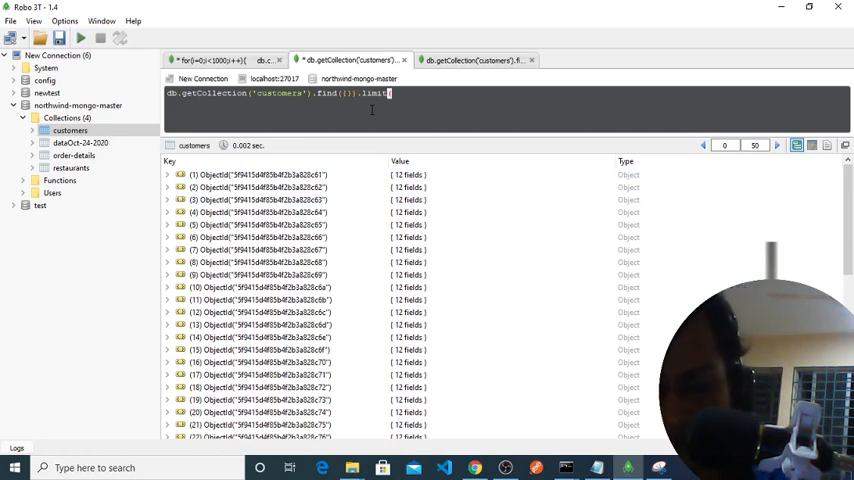
text(()
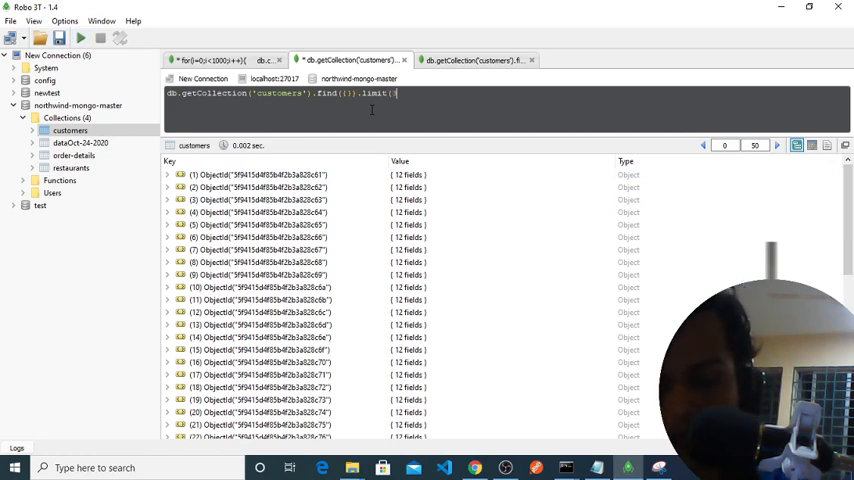
text(3))
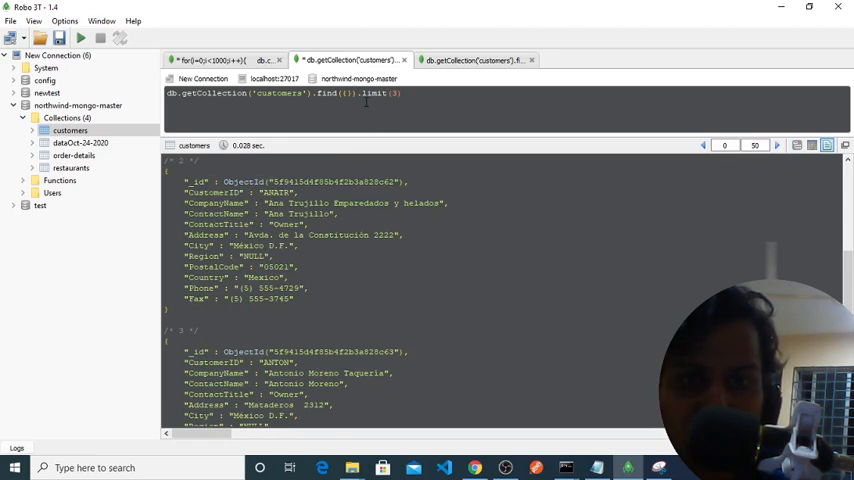
double_click(402, 93)
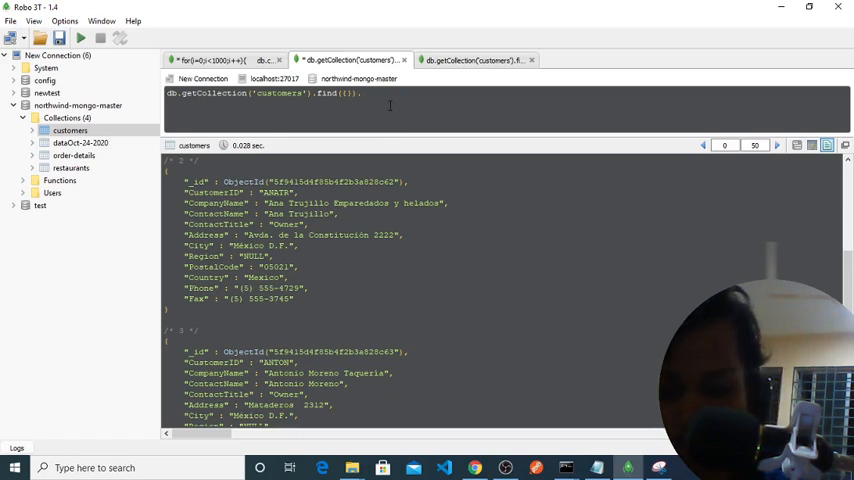
Replace the limit call with .skip(2) and scroll through the results
text(.skip)
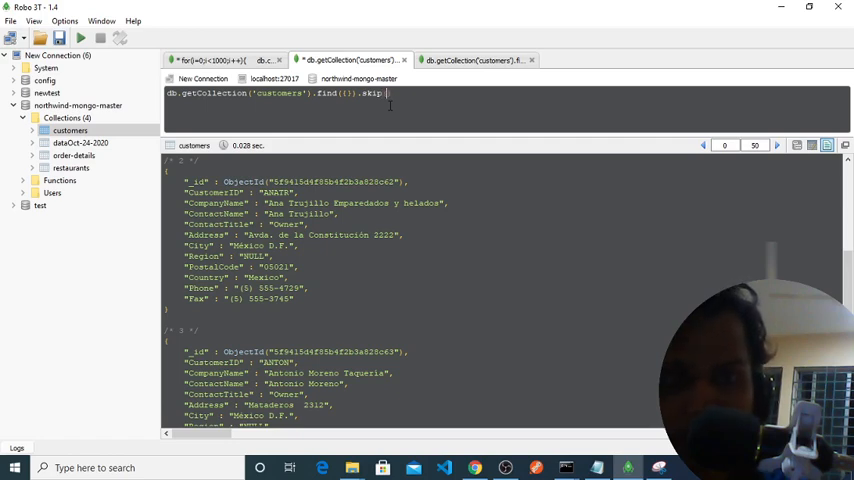
text(())
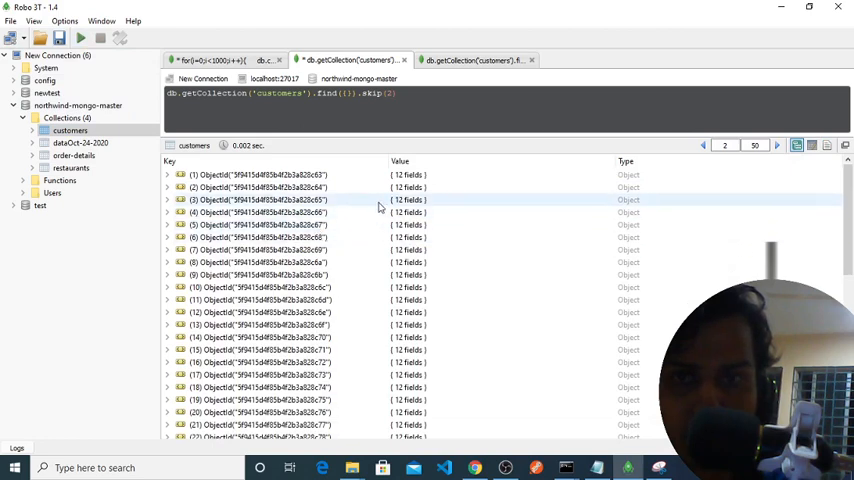
scroll(down, 3)
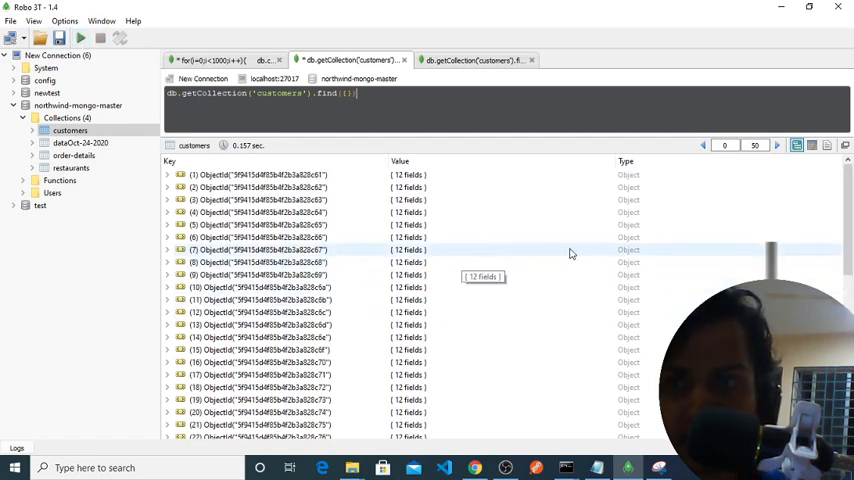
Scroll through the 50 find({}) results, then re-add .skip(2) after find({})
scroll(down, 3)
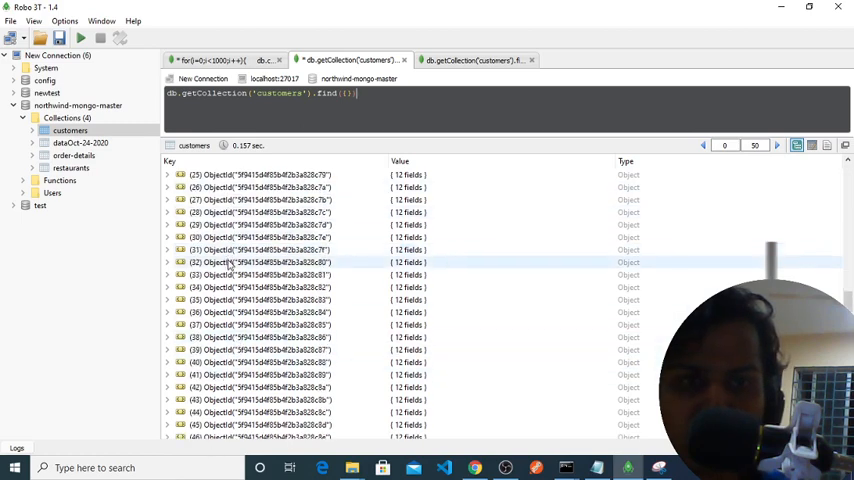
scroll(down, 3)
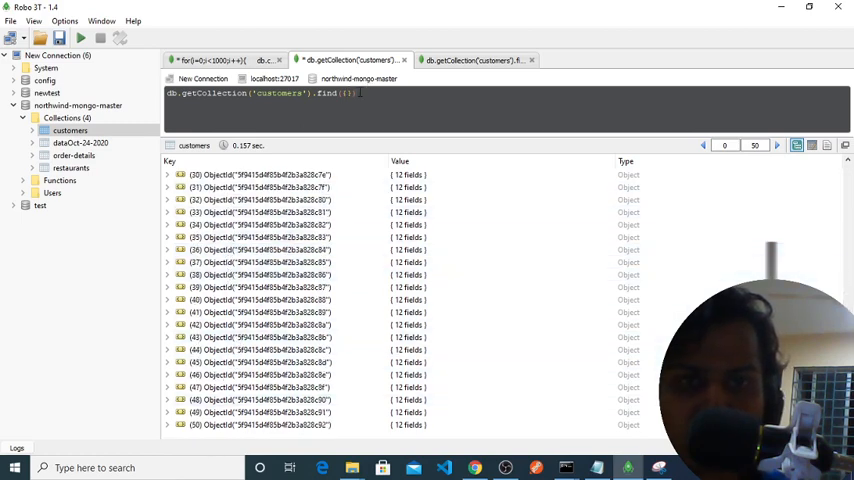
text(.skip(2))
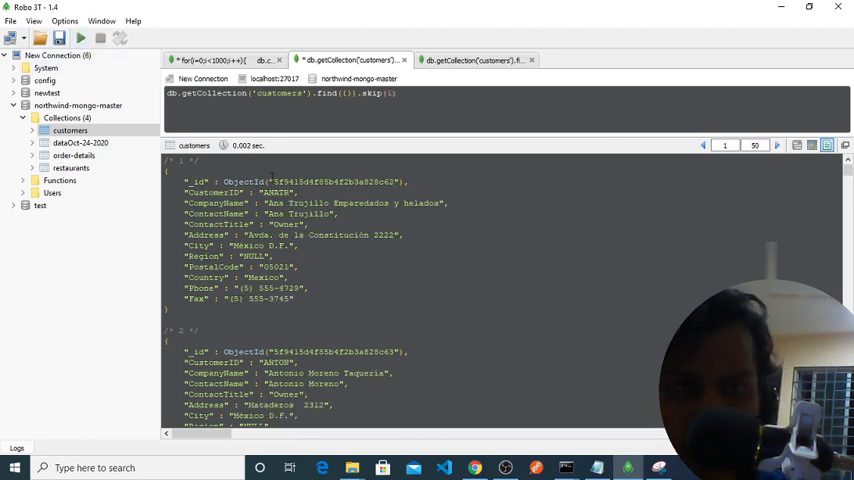
Show the skip(1) customer results as a tree and scroll through them
scroll(down, 3)
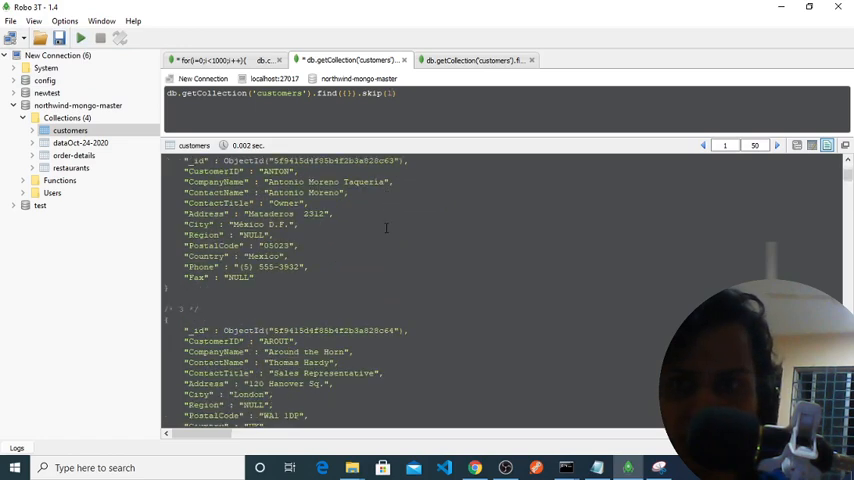
click(795, 145)
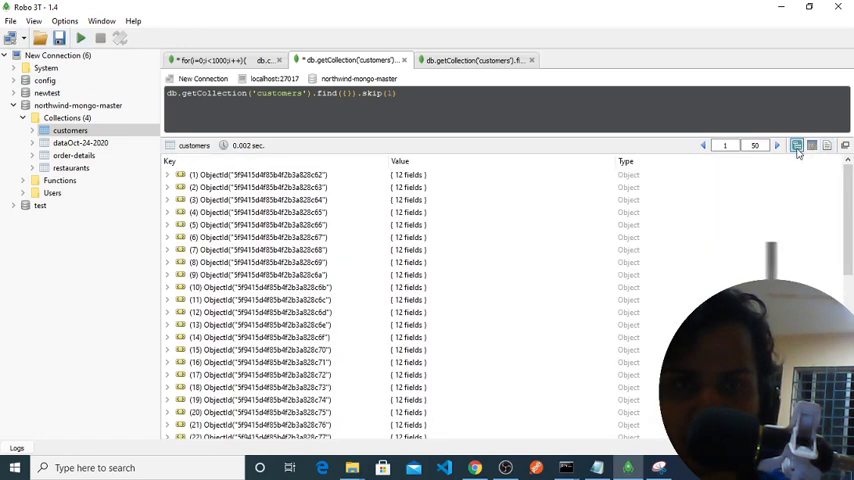
mouse_move(581, 227)
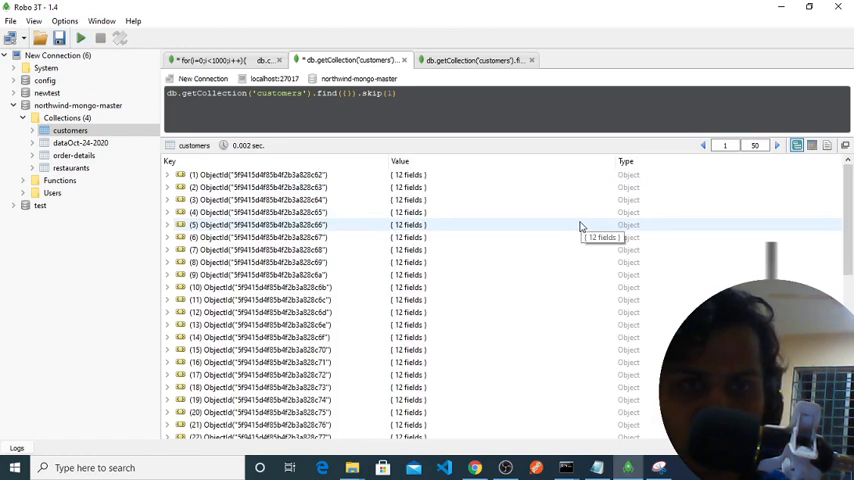
scroll(down, 3)
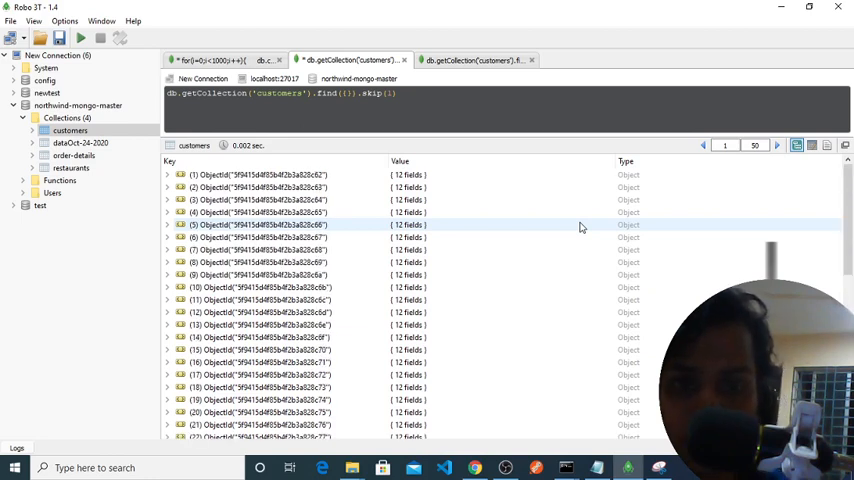
mouse_move(583, 228)
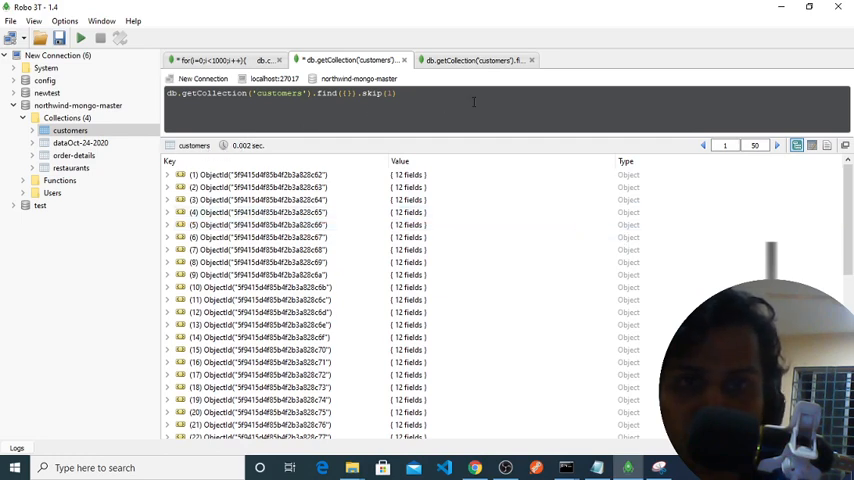
Close the duplicate customers query tab and page forward twice through the results
click(495, 59)
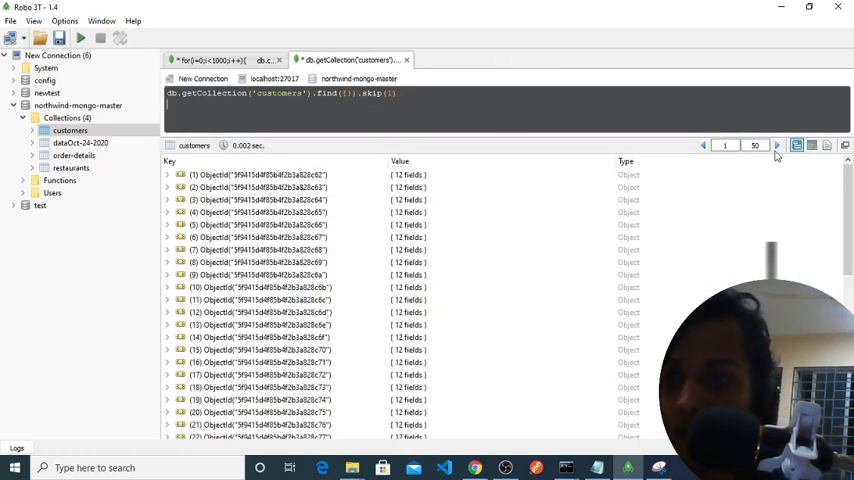
click(777, 145)
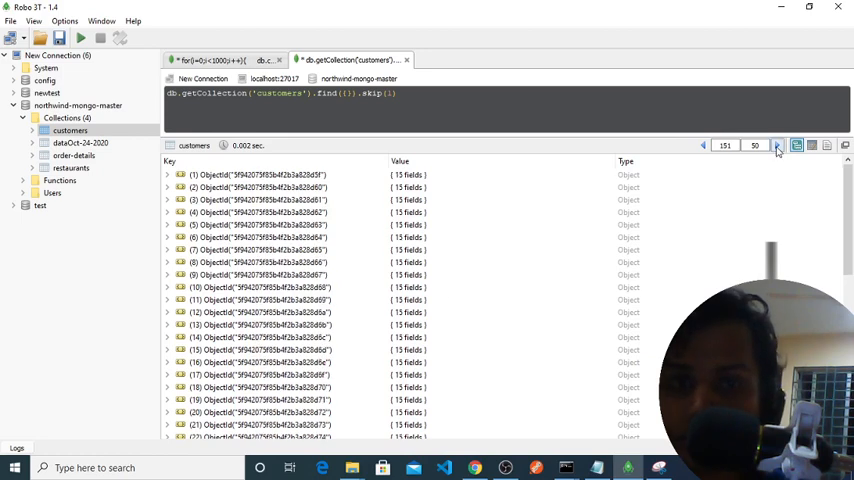
click(777, 145)
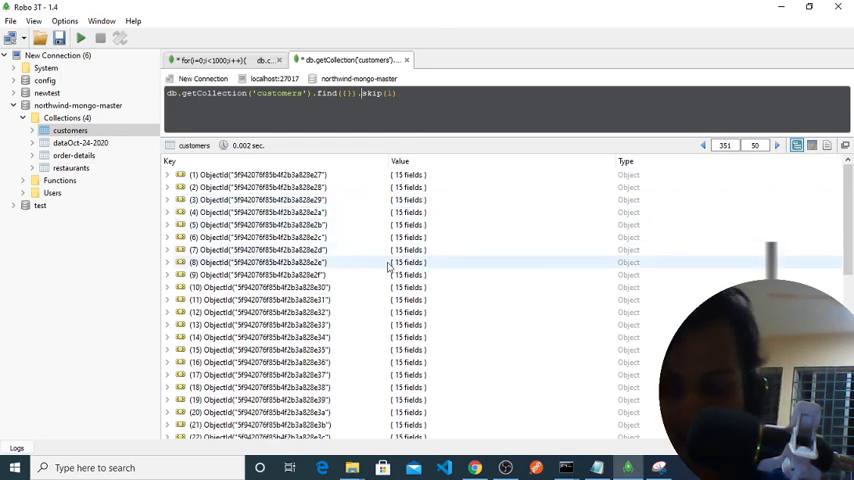
Page customers two at a time with limit(2), raising the skip value to 3, then 4
text(limit(2).)
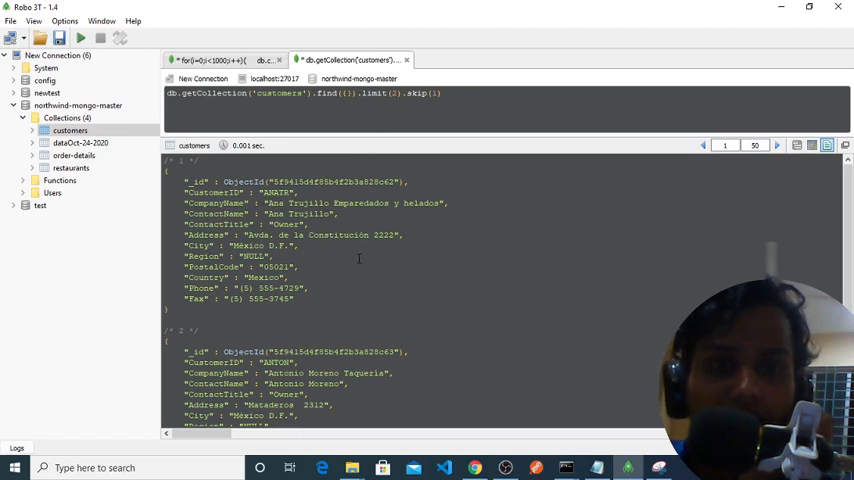
scroll(down, 3)
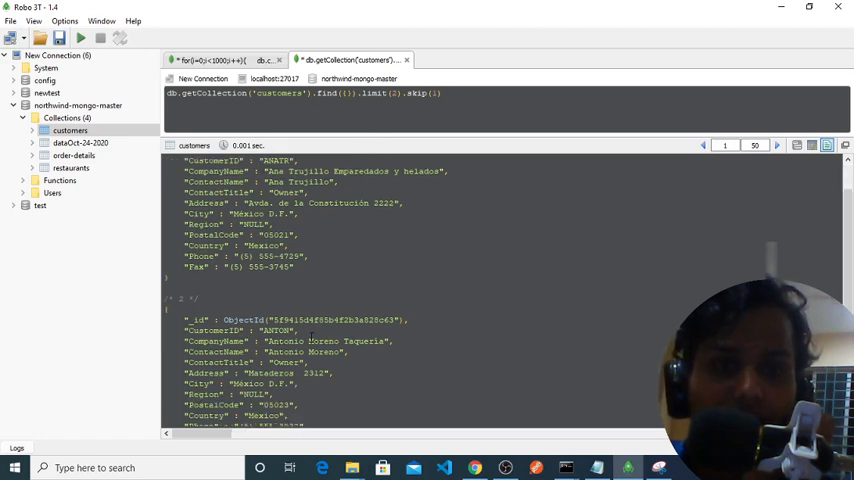
scroll(down, 3)
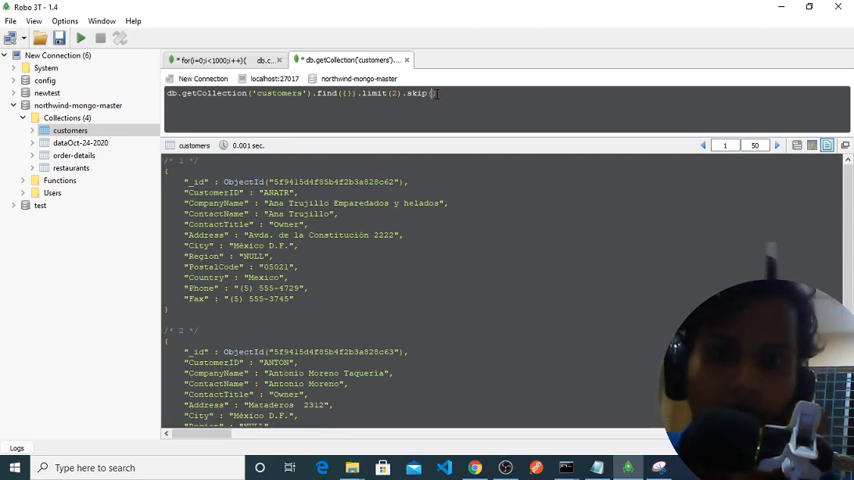
text(3)
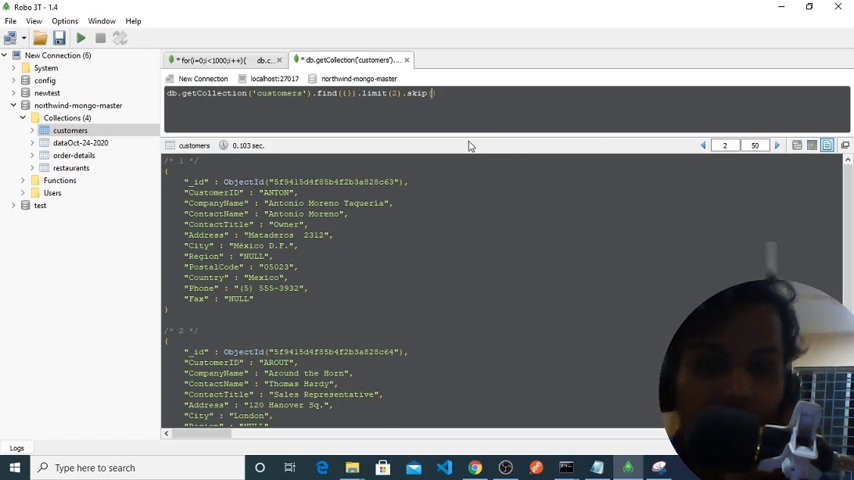
text(3)
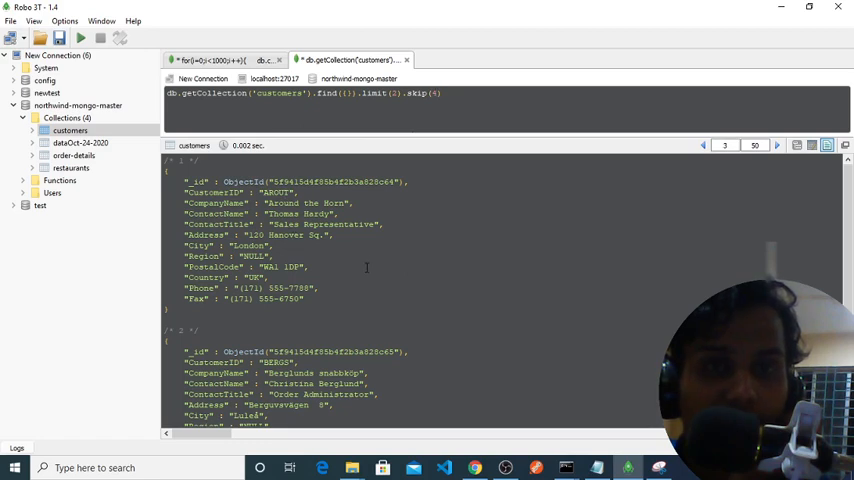
click(777, 145)
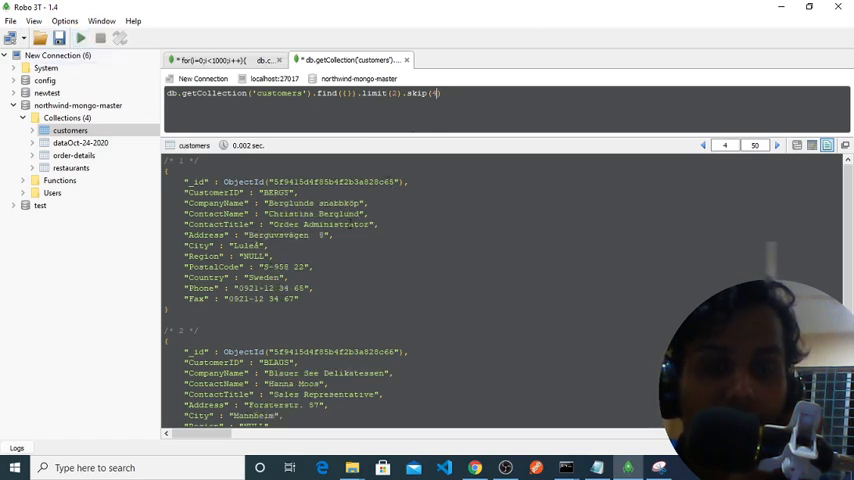
text(4)
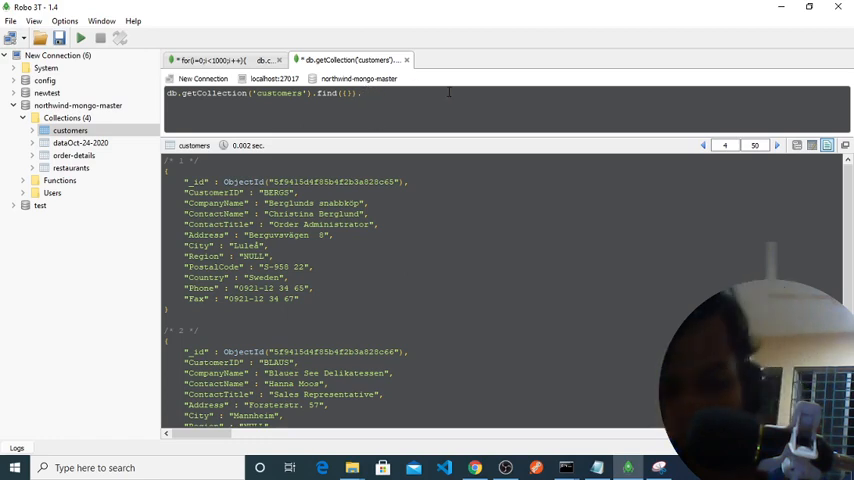
Run an empty .sort() on the customers query, then close the for-loop script tab
text(.sort)
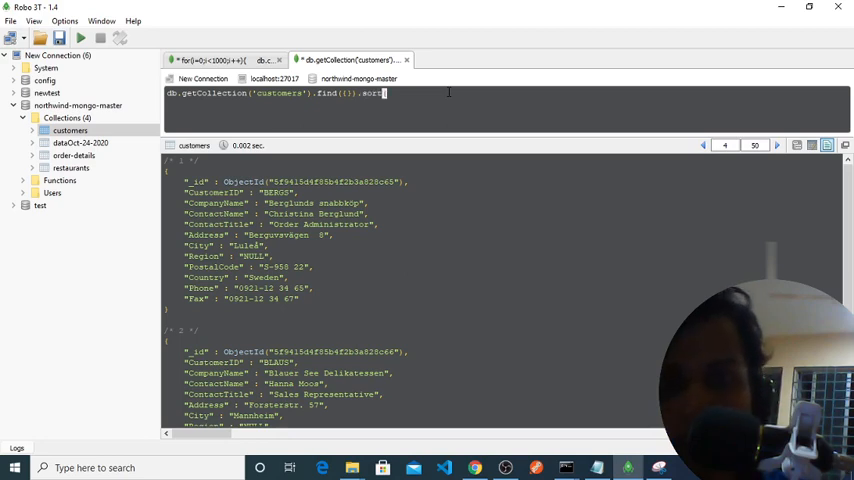
text(())
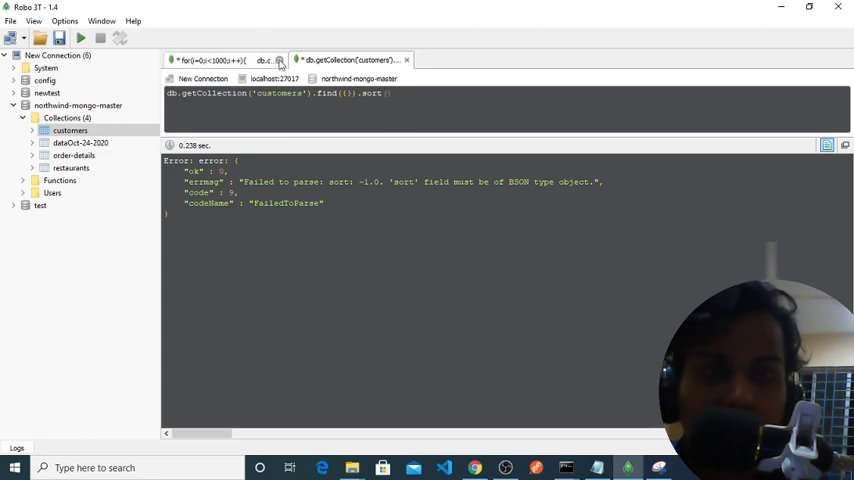
click(283, 59)
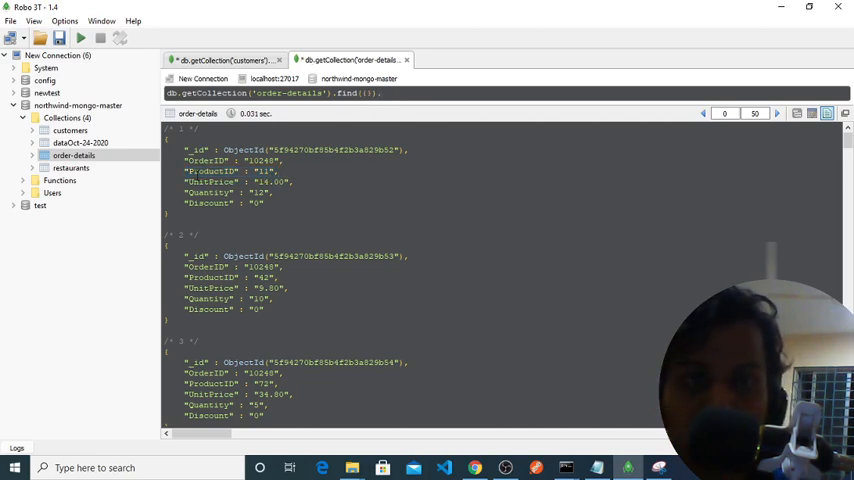
Sort order-details by the ProductID field and dismiss the undefined-field error
double_click(203, 183)
text(sort)
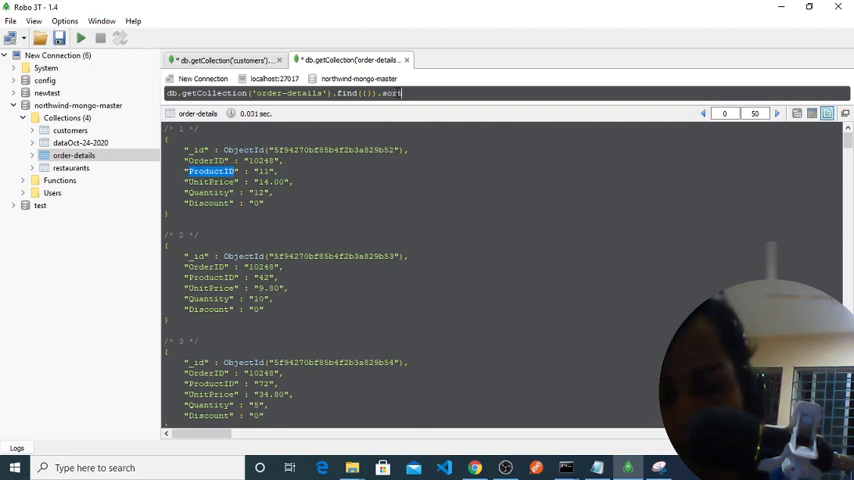
text((ProductID)
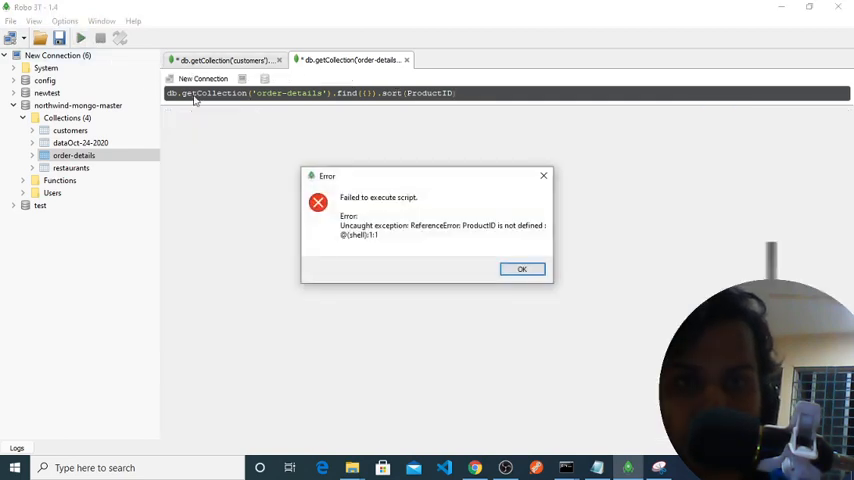
click(522, 268)
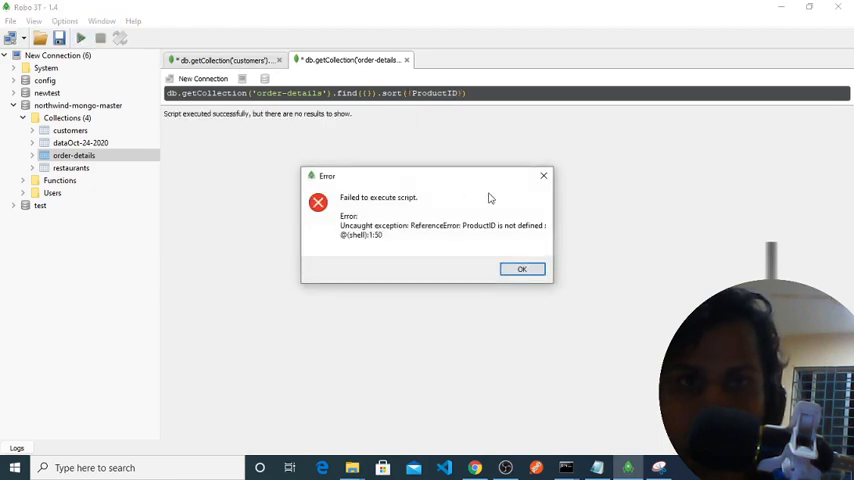
click(522, 268)
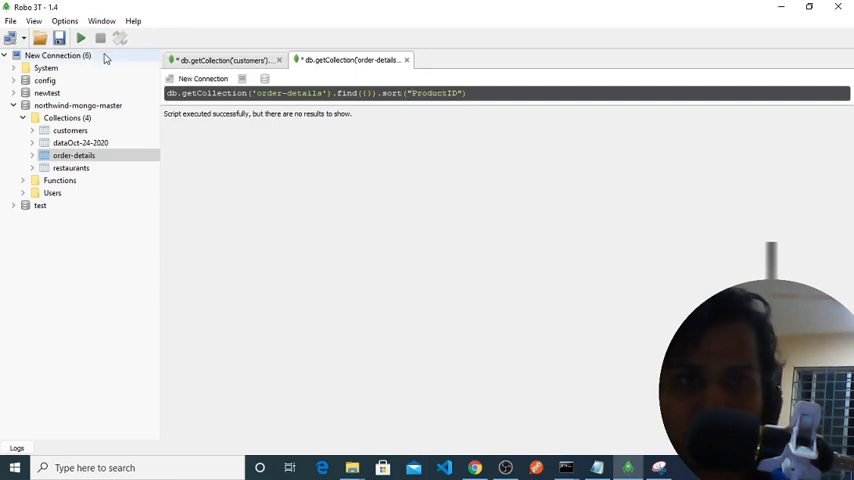
Run sort("ProductID") and sort({"ProductID": "11"}), then return to the unsorted find({}) tab
click(88, 38)
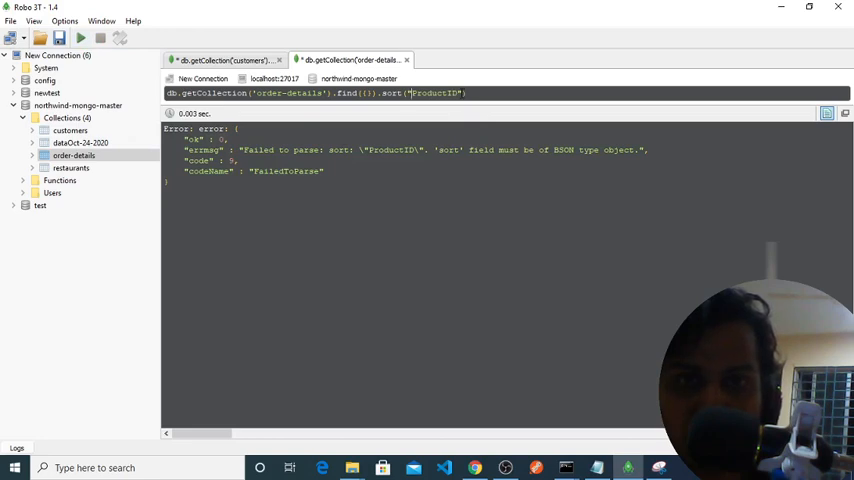
text(":"")
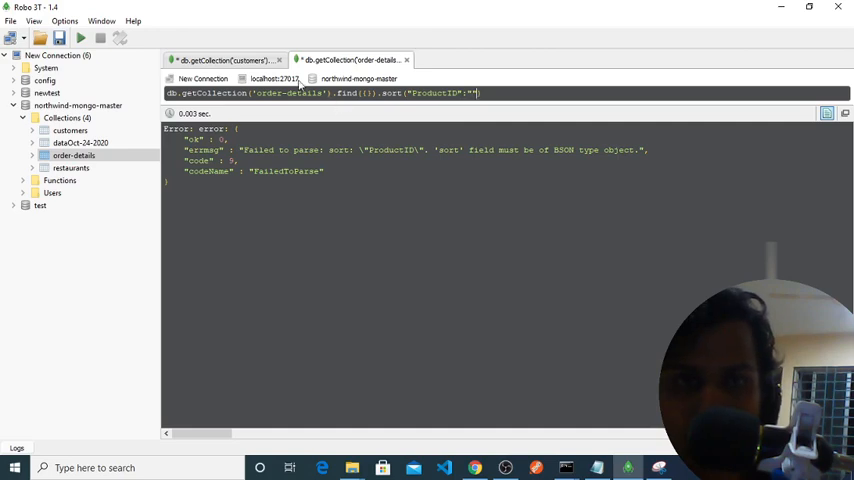
click(278, 59)
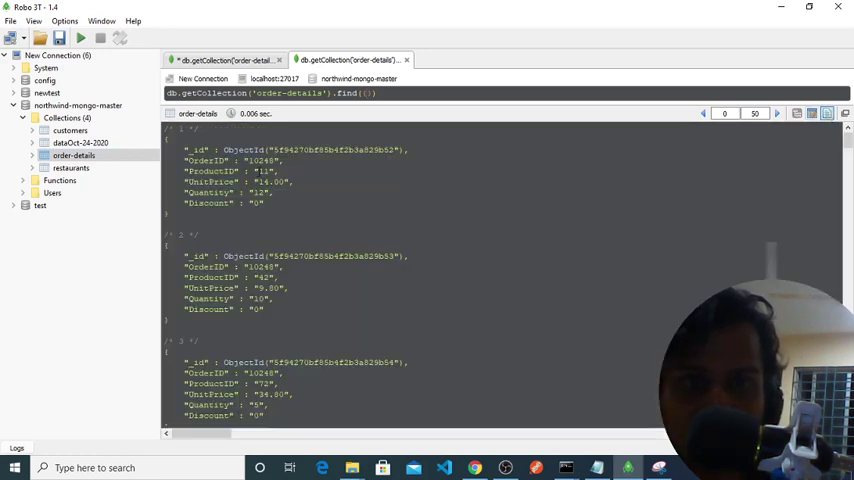
double_click(205, 171)
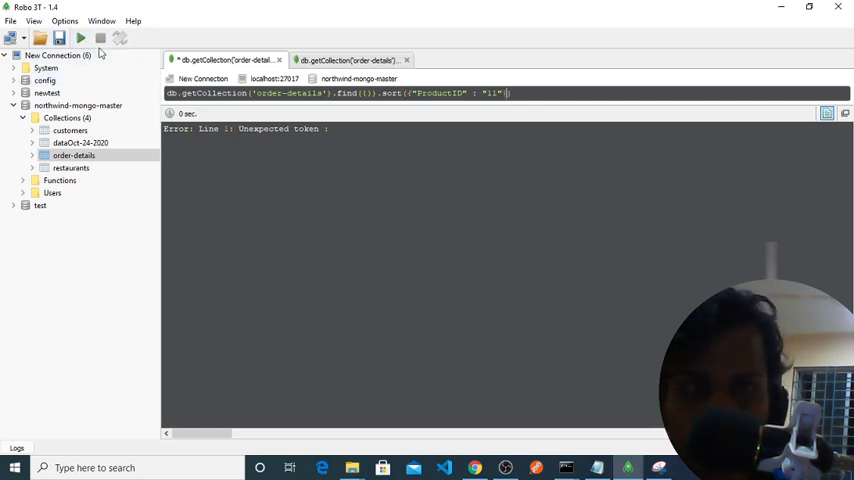
click(90, 37)
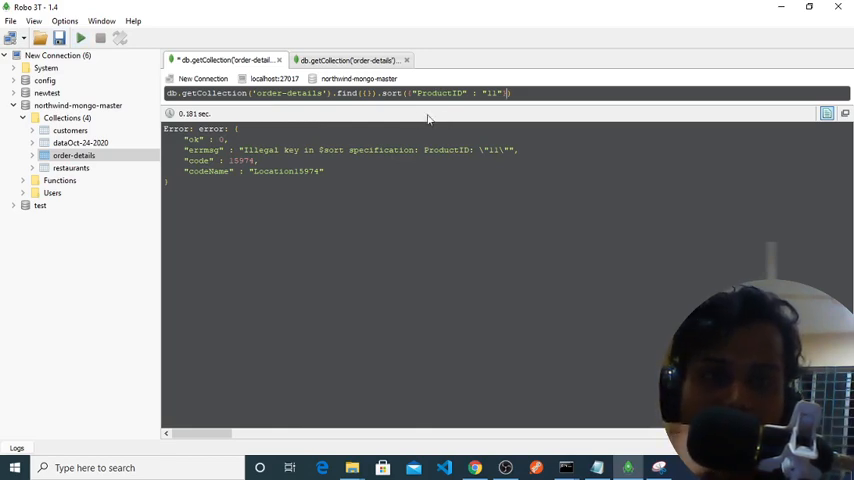
click(360, 60)
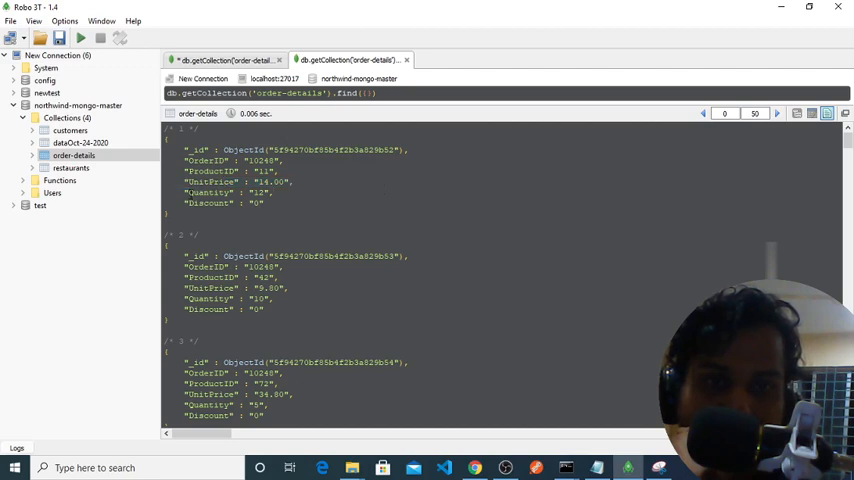
Review the ascending Quantity results and change the sort to {"Quantity": -1}
double_click(205, 192)
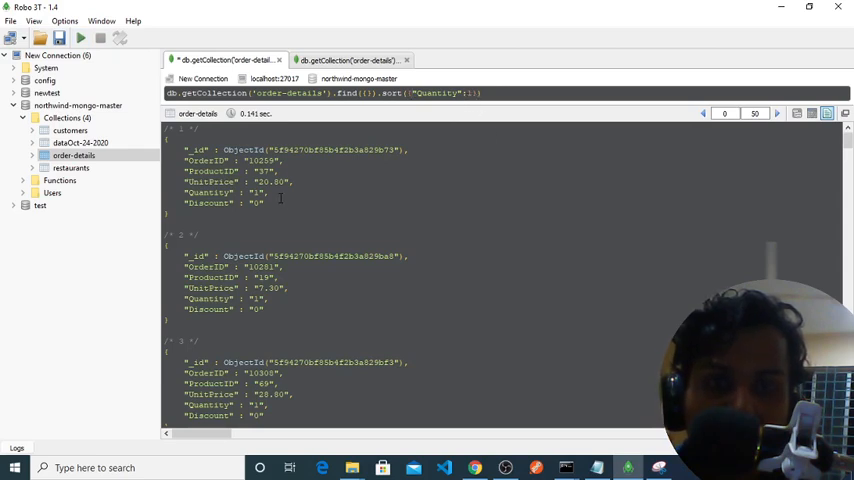
scroll(down, 3)
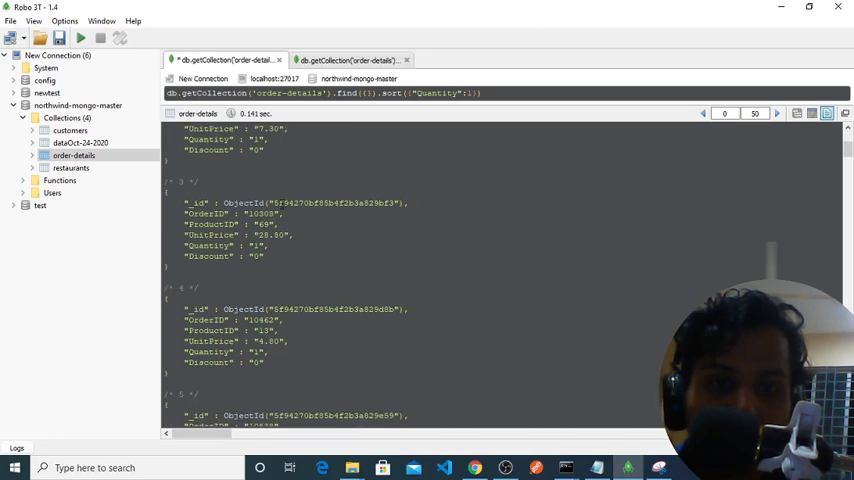
scroll(down, 3)
text(-)
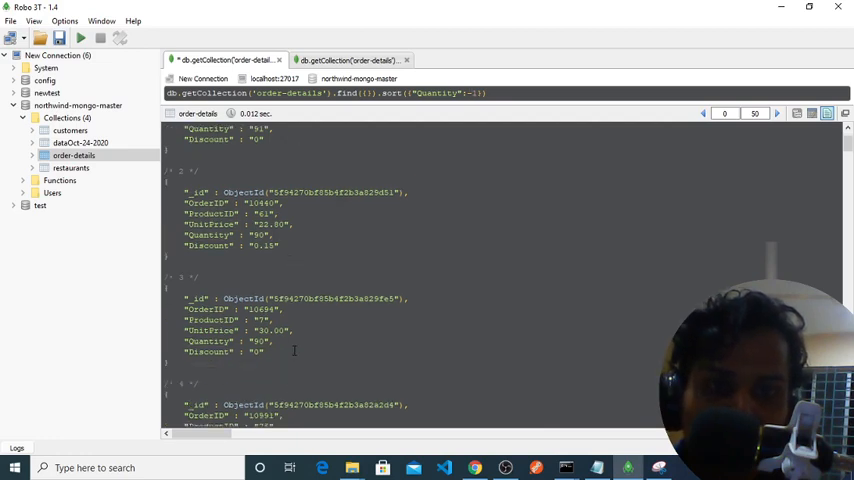
scroll(down, 3)
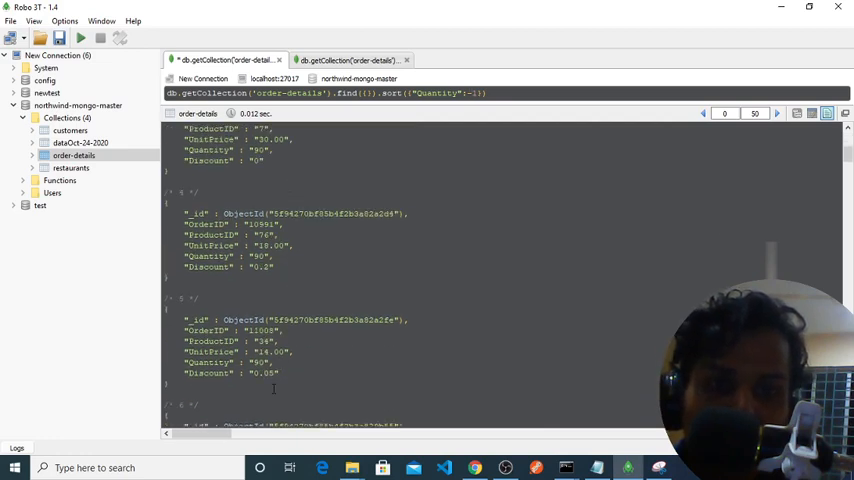
scroll(down, 3)
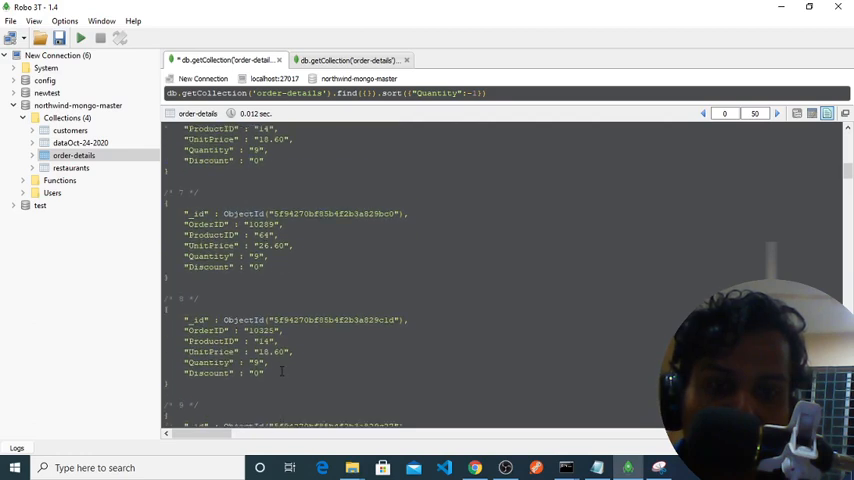
scroll(down, 3)
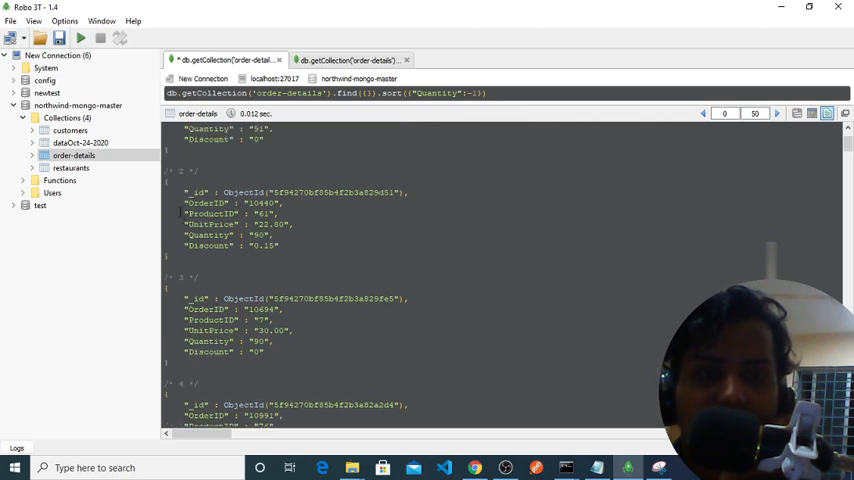
double_click(210, 214)
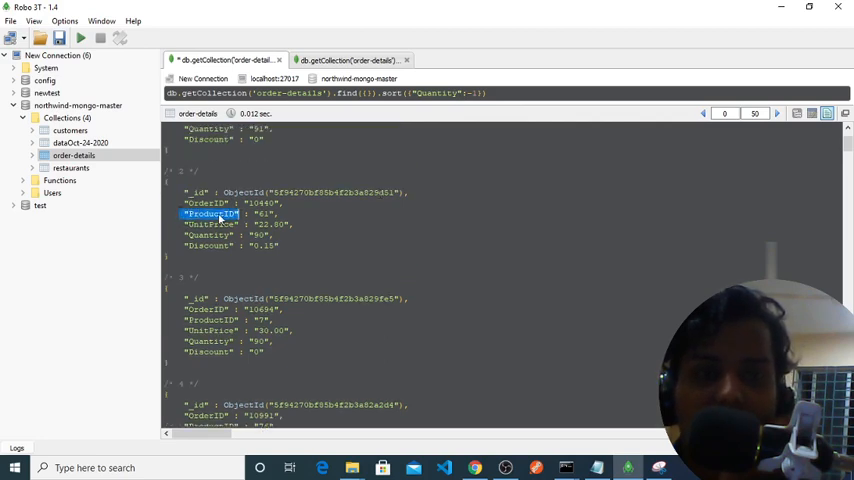
double_click(434, 93)
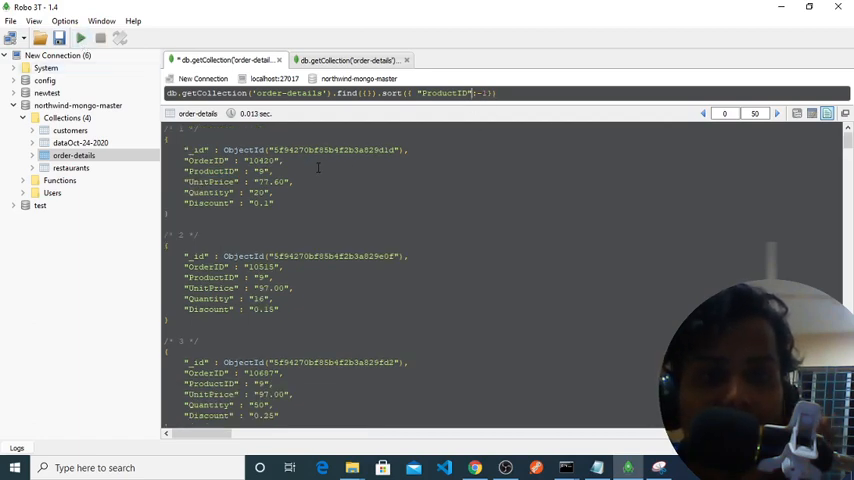
mouse_move(295, 171)
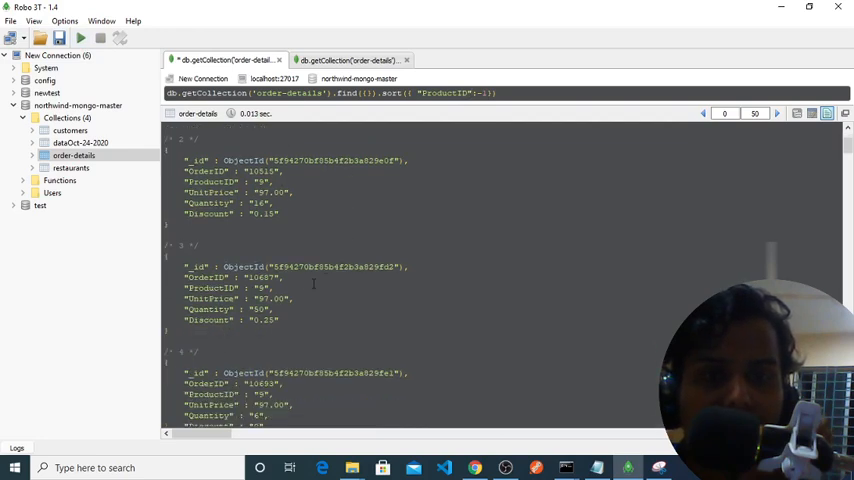
Scroll through the order-details results sorted by ProductID
scroll(down, 3)
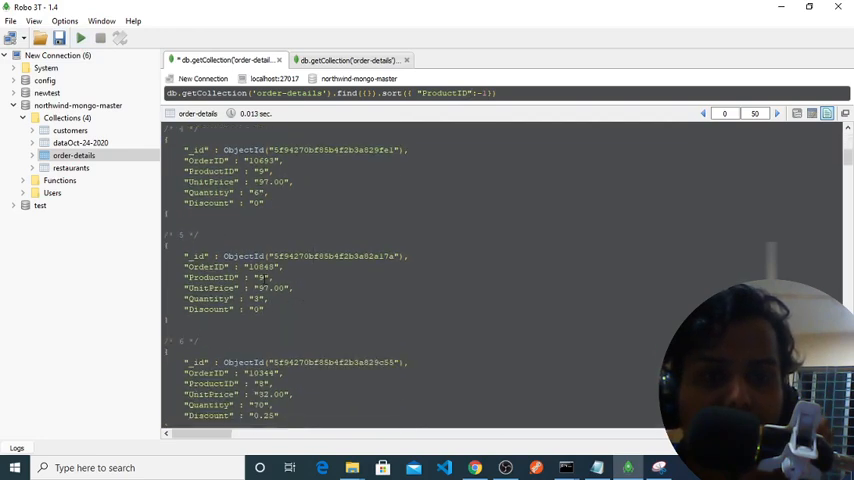
scroll(down, 3)
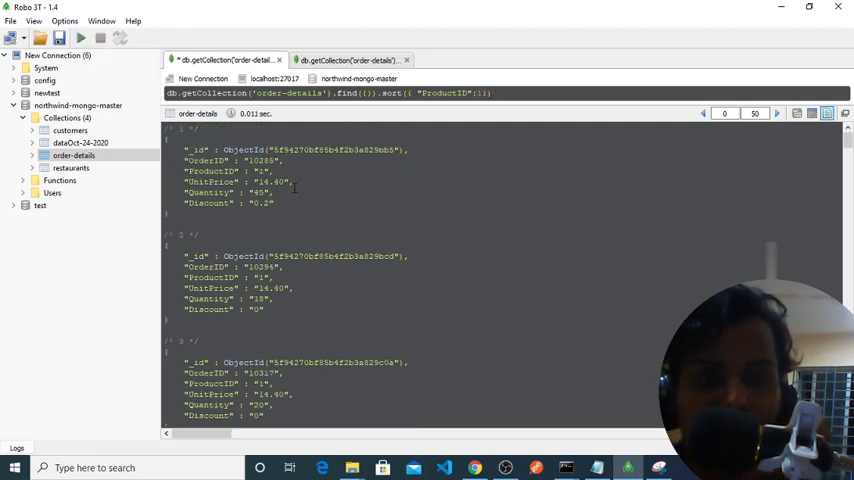
Scroll the ascending ProductID results down to ProductID 10, then start deleting the sort
scroll(down, 3)
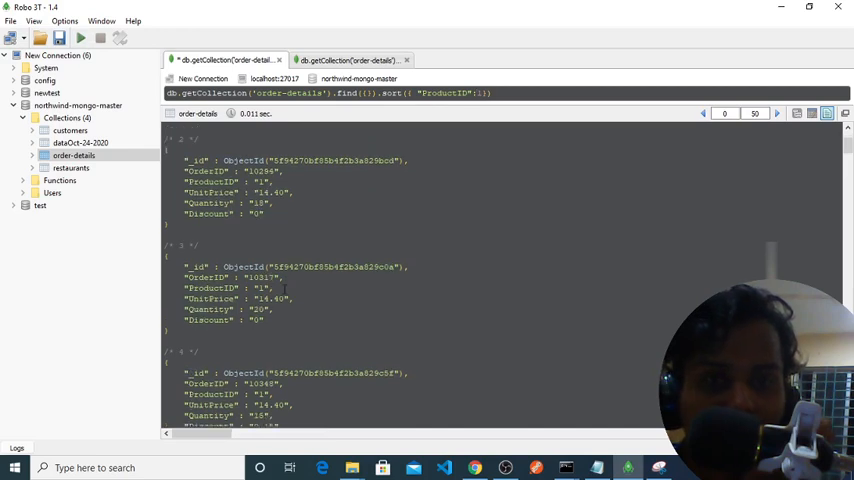
scroll(down, 3)
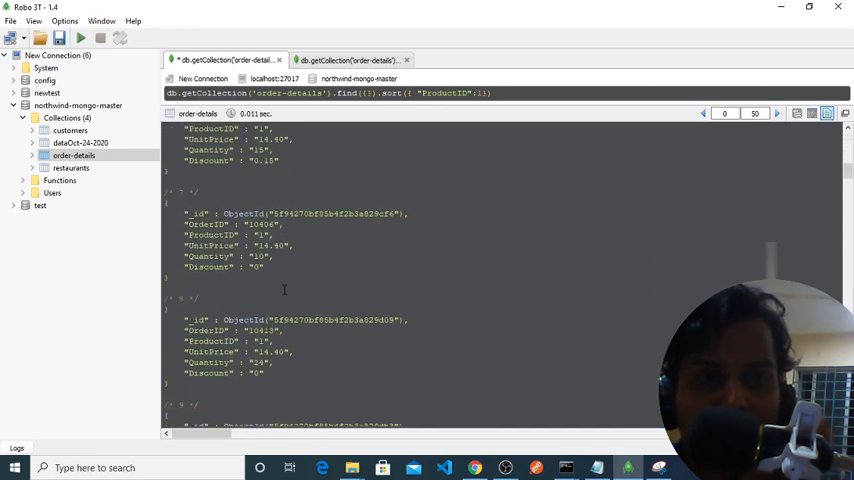
scroll(down, 3)
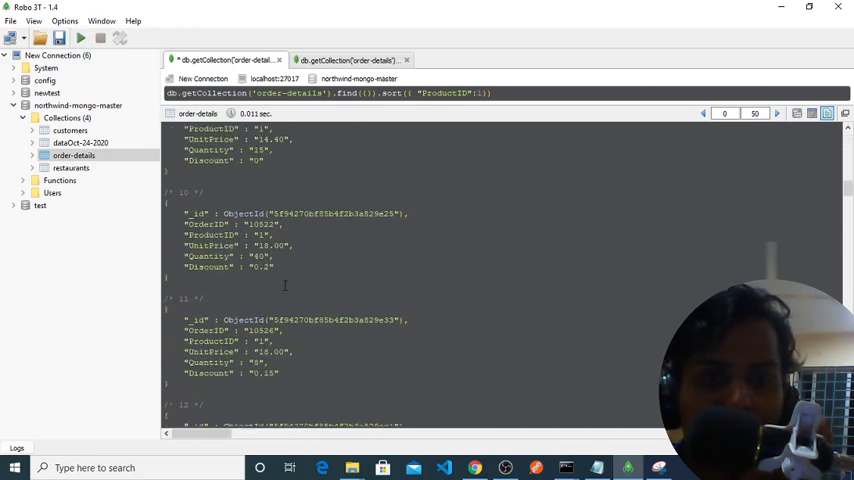
scroll(down, 3)
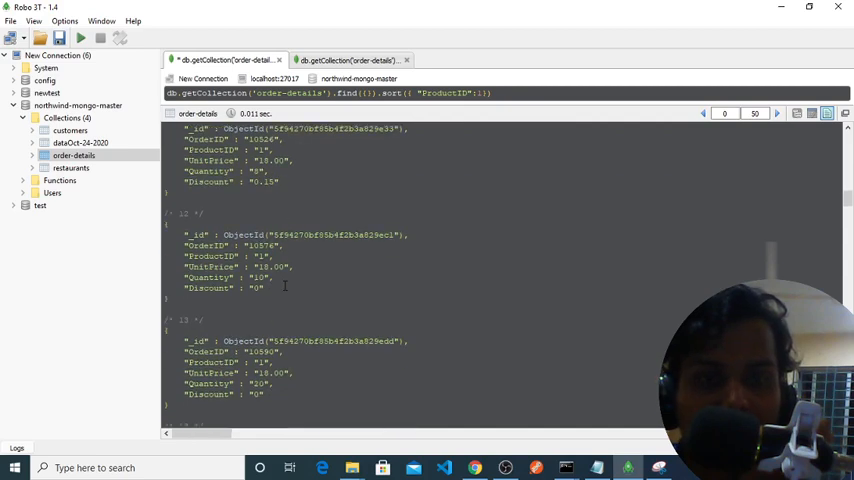
scroll(down, 3)
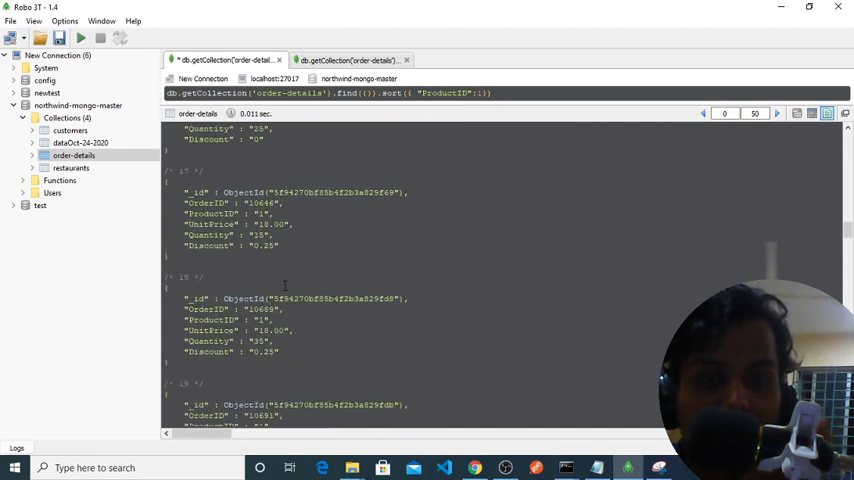
scroll(down, 3)
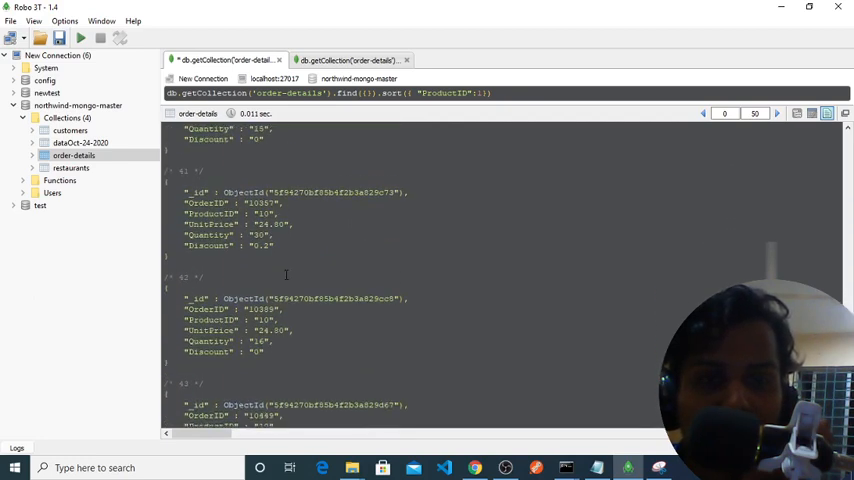
scroll(down, 3)
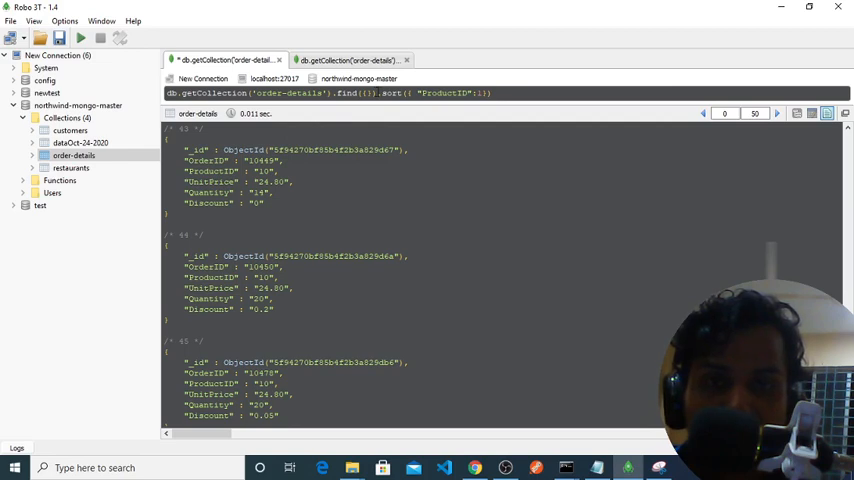
key(BackSpace)
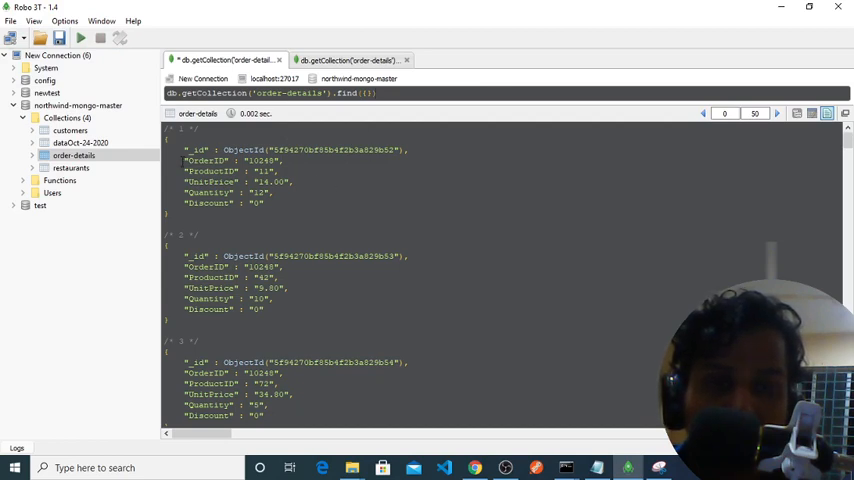
Select the OrderID field name in a result document for reuse
double_click(205, 160)
text("OrderID" : "10248"},{_id:0)
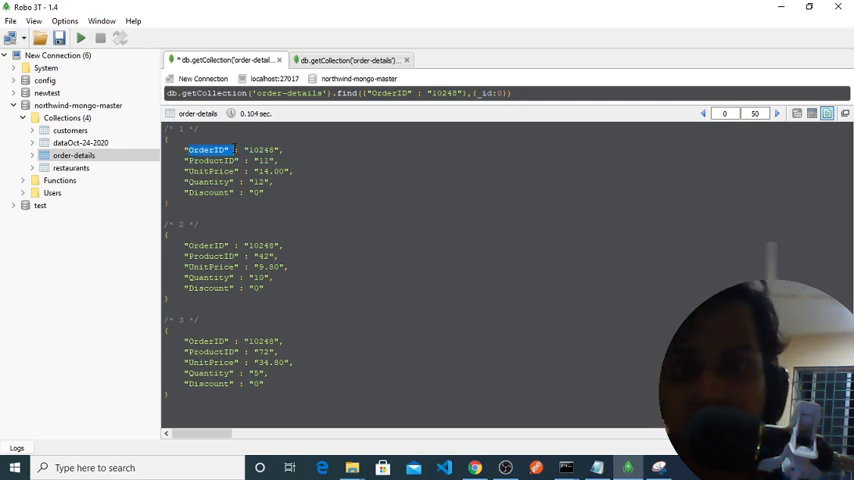
Change the projection to {"OrderID" :1} so only _id and OrderID return
double_click(491, 93)
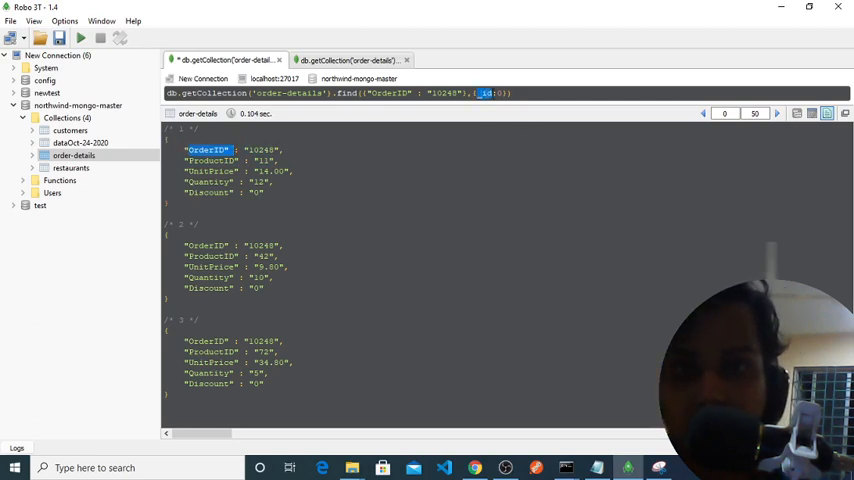
text(OrderID" :1,)
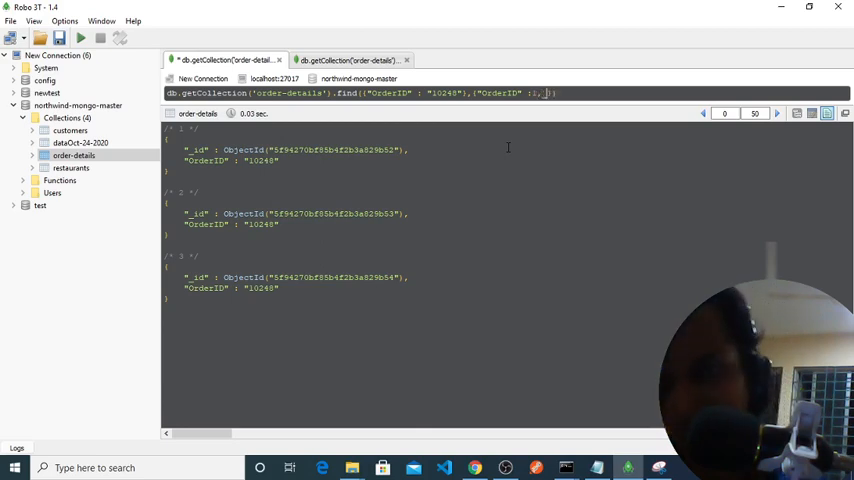
Add _id:0 to the OrderID projection and display the 10248 results in tree view
text(_id)
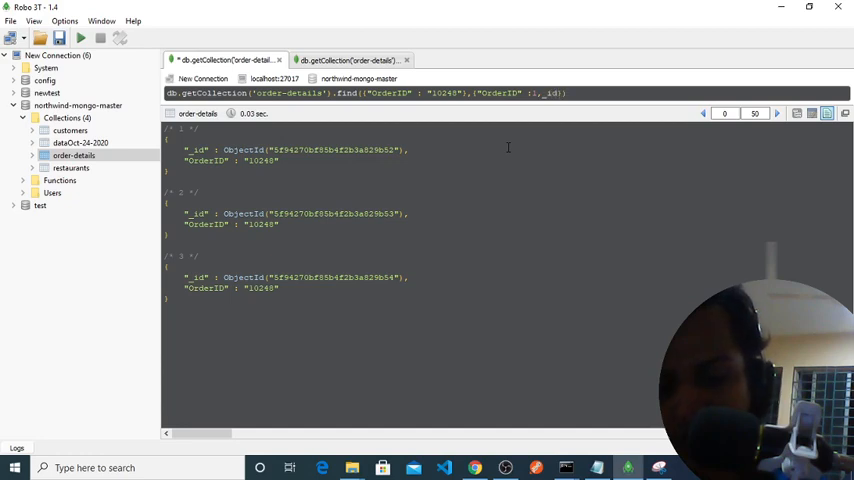
text(:0)
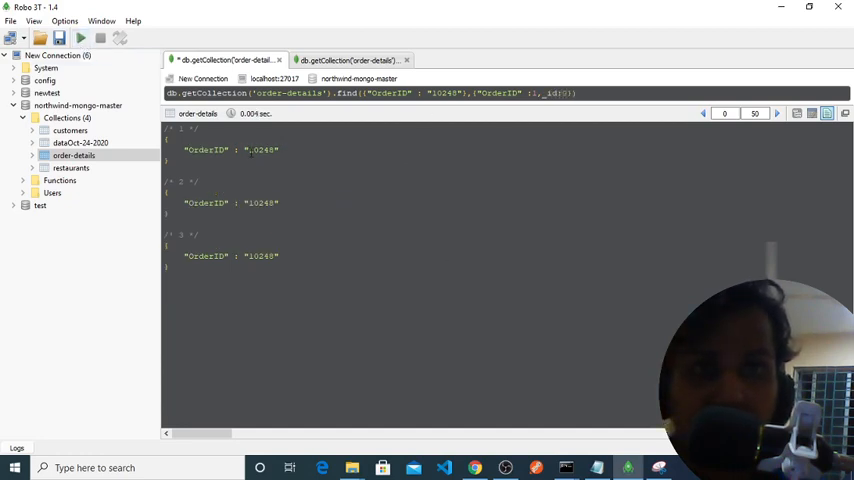
click(797, 113)
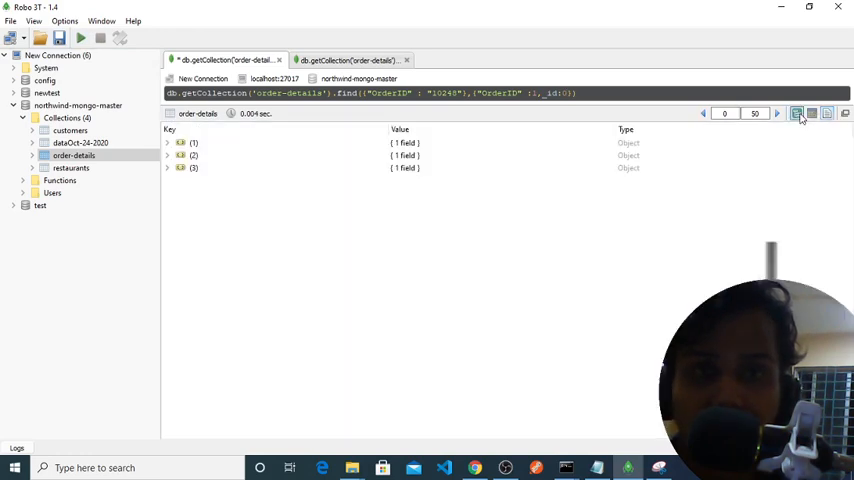